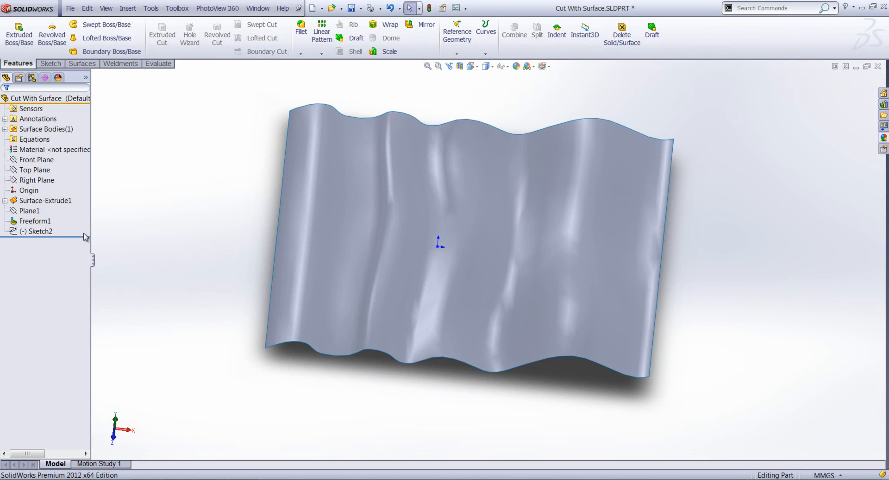
# Orbit the view to see the wavy freeform surface obliquely from above.
pyautogui.moveTo(439, 245); pyautogui.dragTo(341, 283)
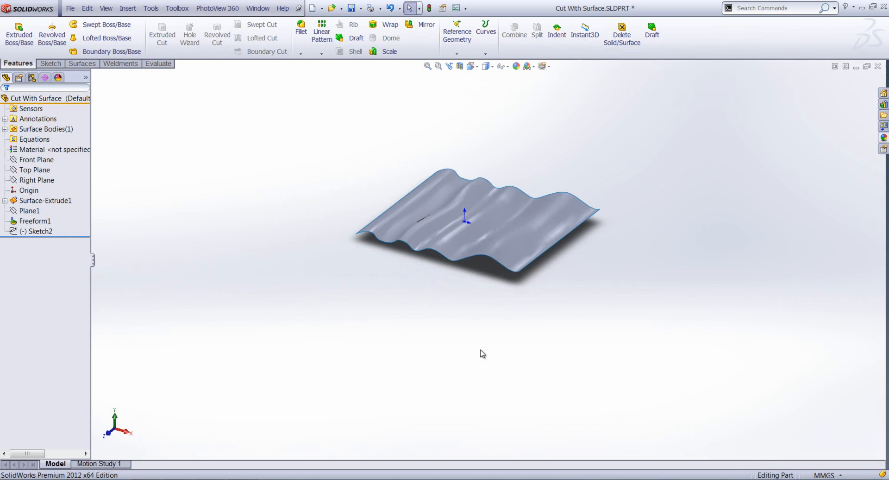
# Extrude the circular sketch into a 175 mm tall cylinder through the wavy surface.
pyautogui.click(36, 221)
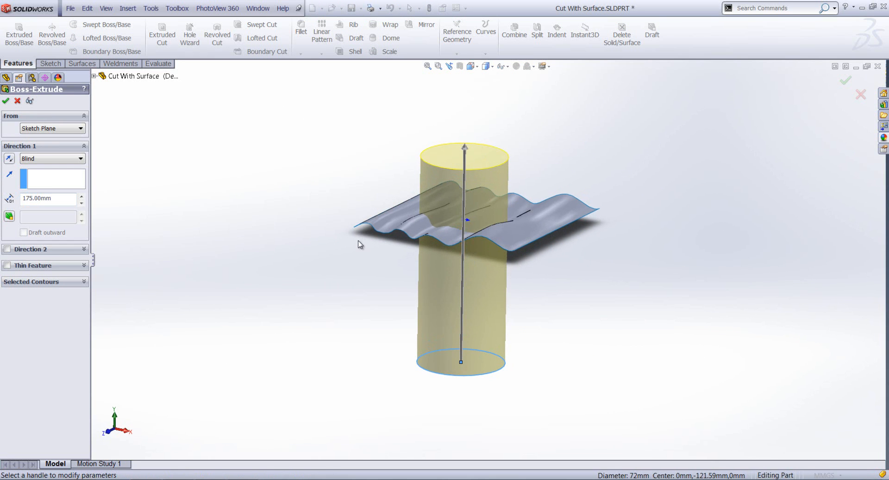
pyautogui.moveTo(52, 158)
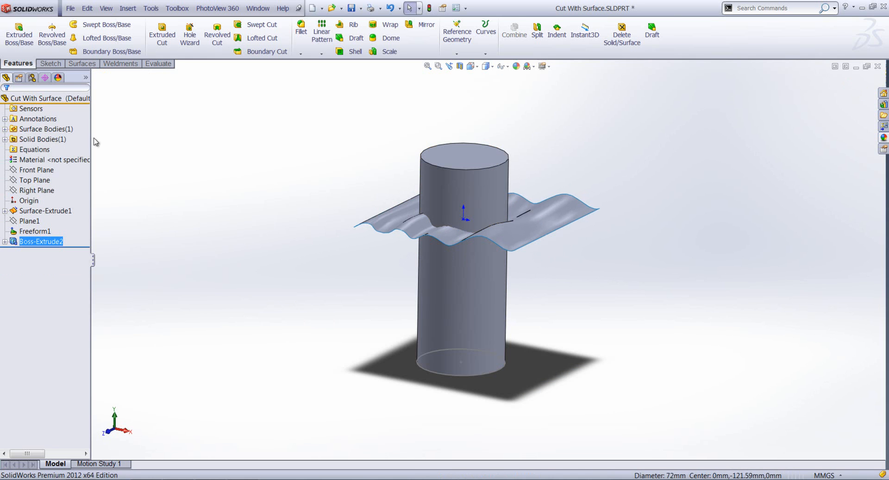
pyautogui.click(82, 64)
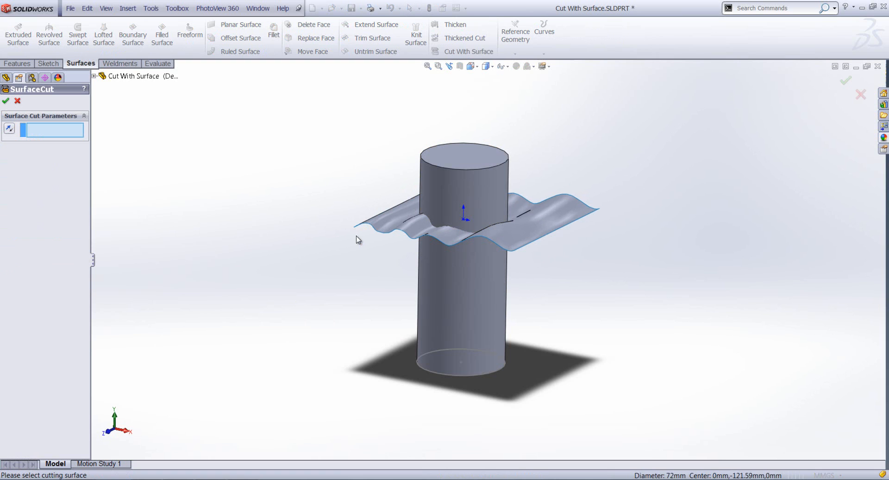
pyautogui.moveTo(332, 248)
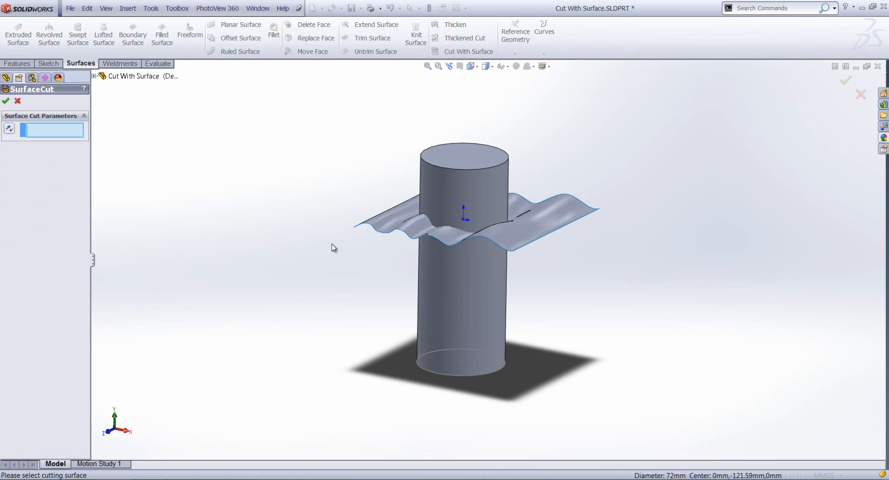
# Cut the cylinder with the Freeform1 surface, removing the portion above it.
pyautogui.click(557, 226)
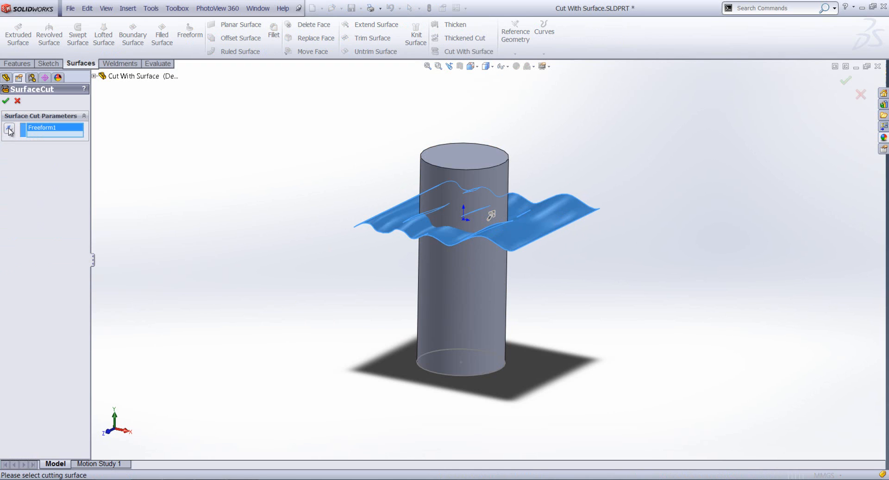
pyautogui.moveTo(179, 258)
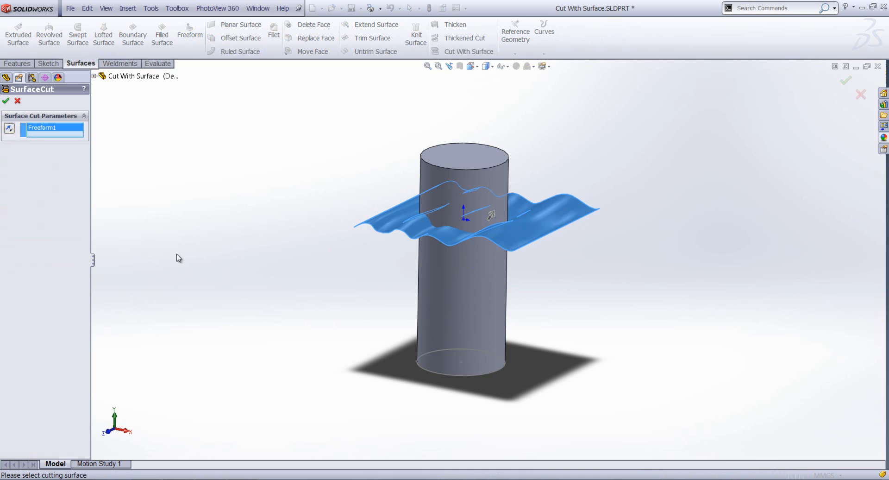
pyautogui.click(5, 102)
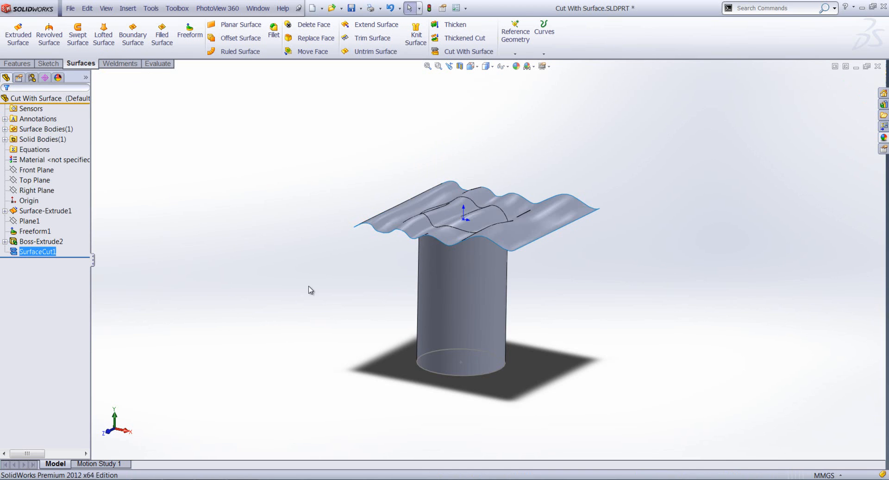
# Hide the wavy Freeform1 surface body to reveal the cylinder's wavy top.
pyautogui.rightClick(448, 221)
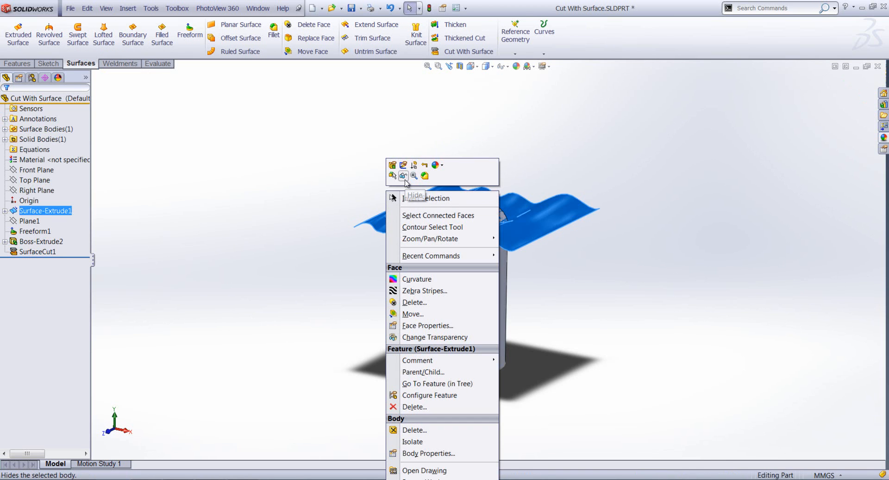
pyautogui.click(404, 176)
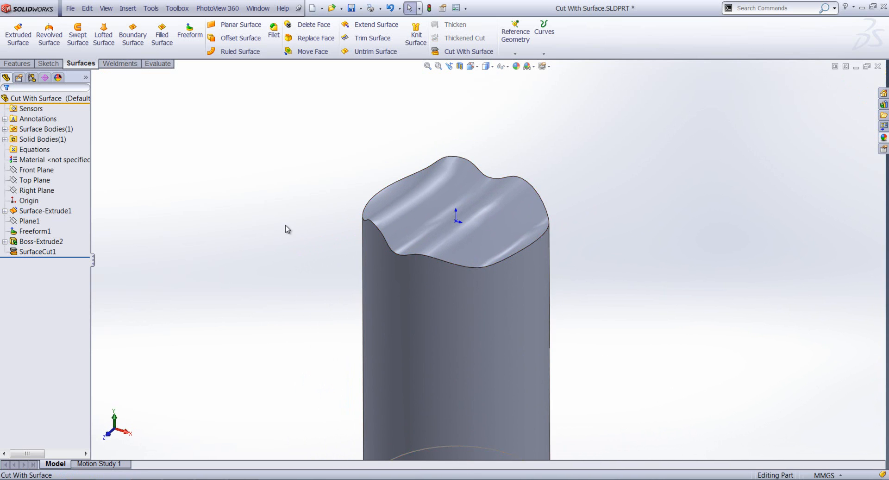
pyautogui.click(514, 262)
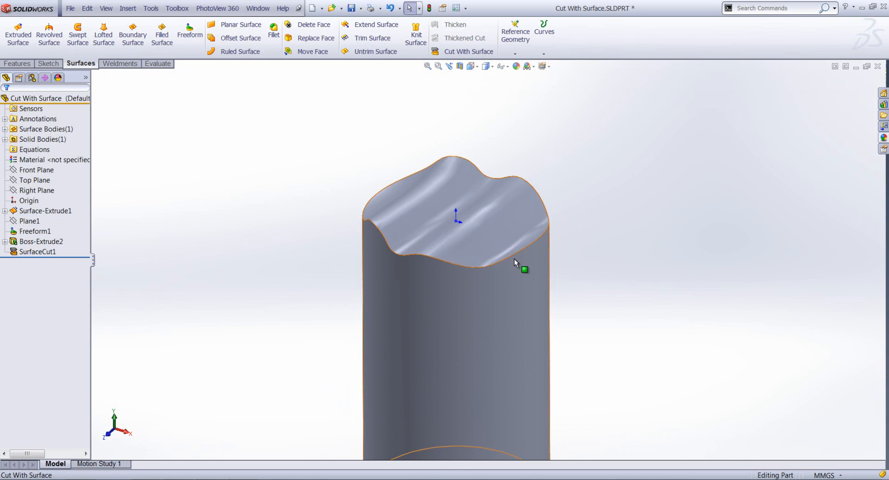
pyautogui.click(38, 251)
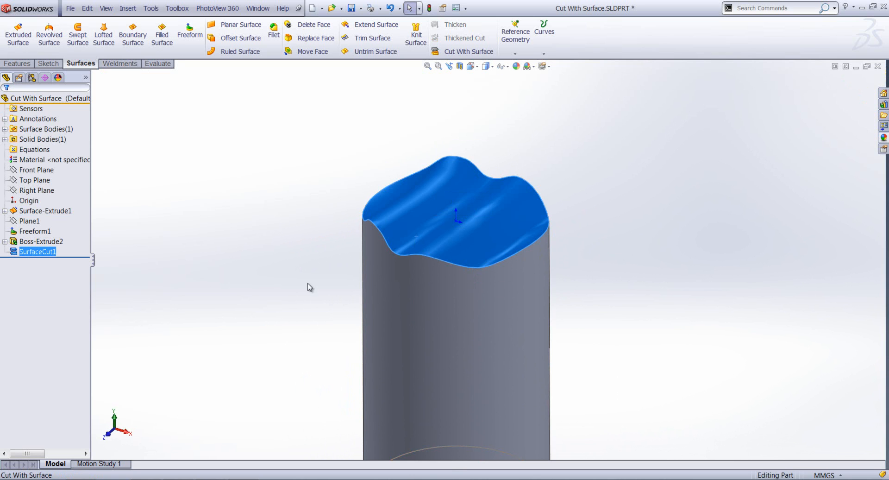